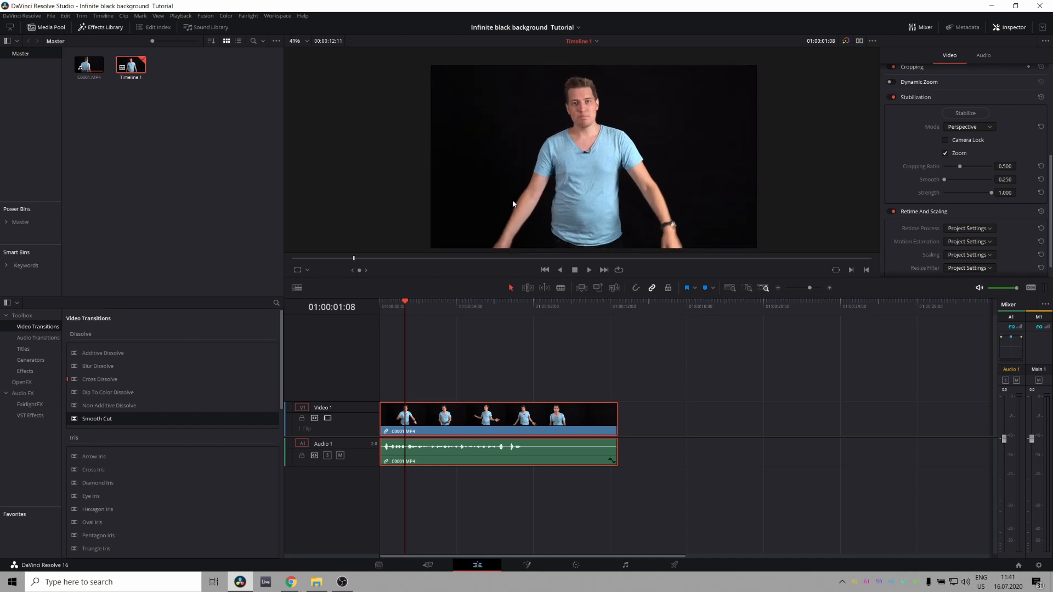
pyautogui.moveTo(356, 225)
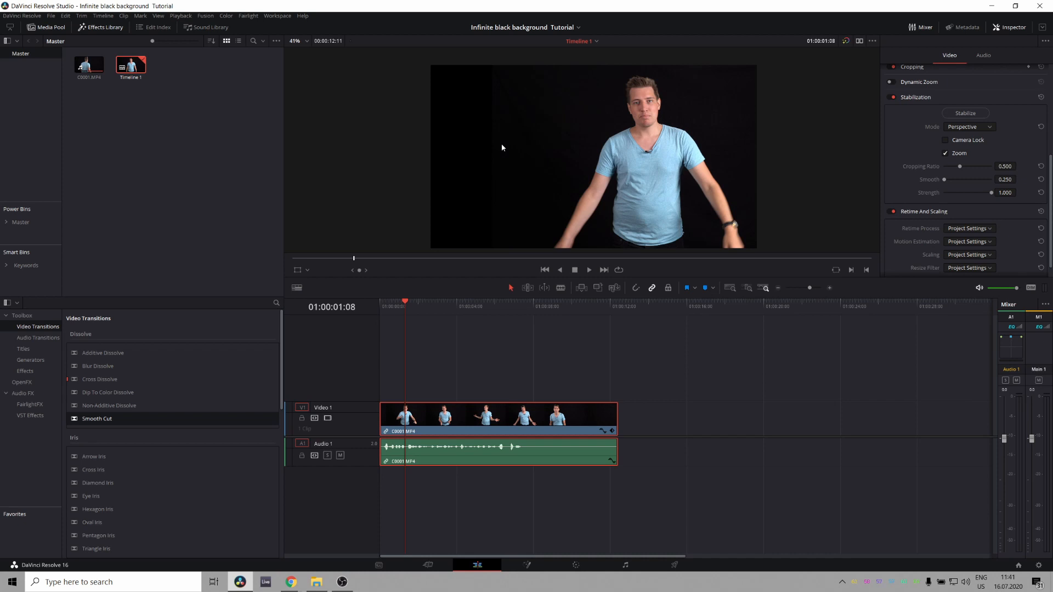
pyautogui.moveTo(491, 159)
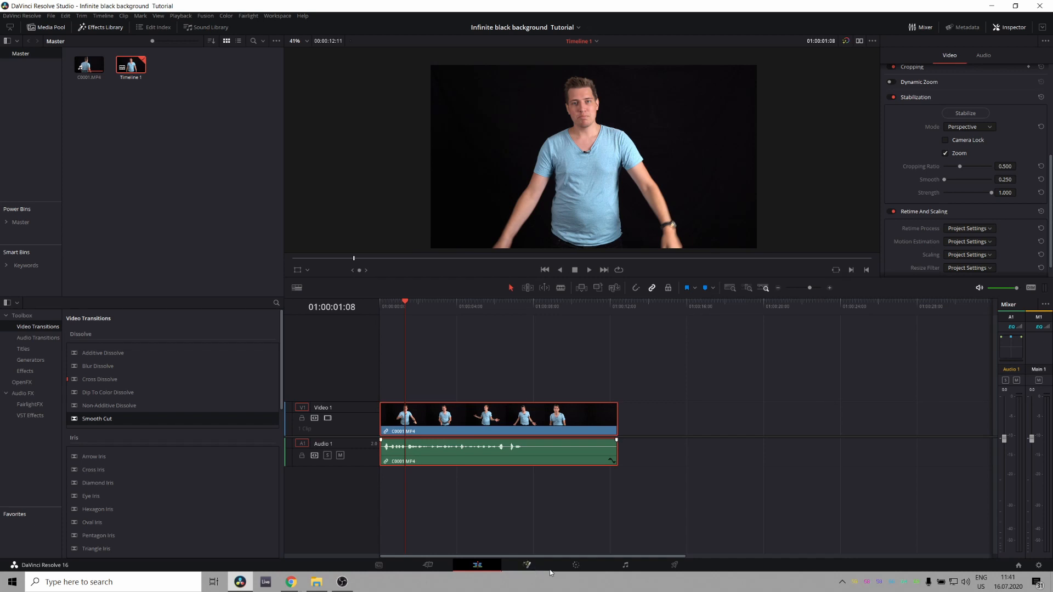
# Switch the stabilized talking-head clip to the Color page for grading.
pyautogui.click(574, 564)
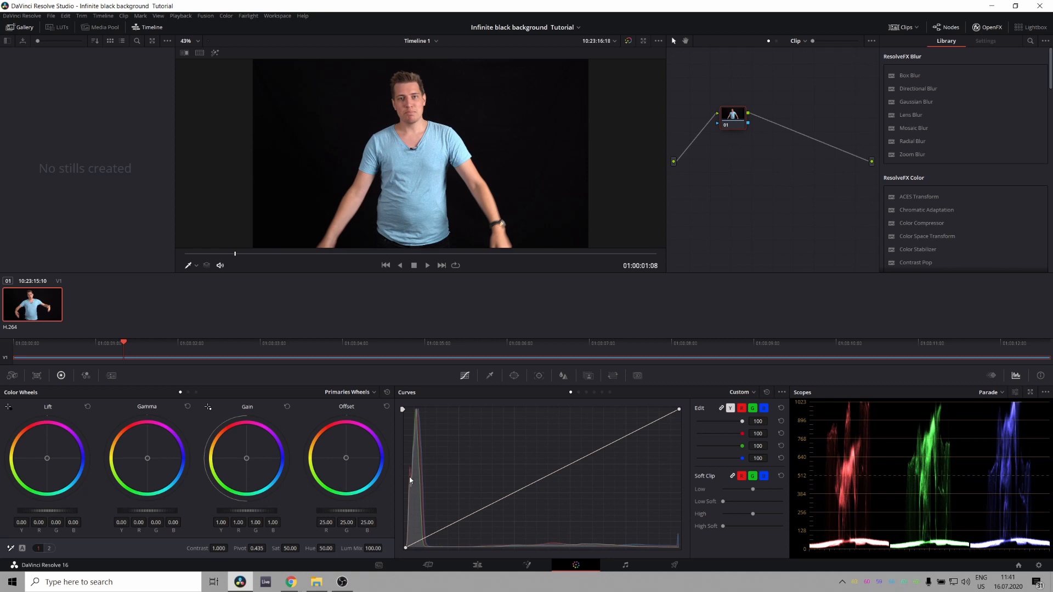
pyautogui.moveTo(734, 425)
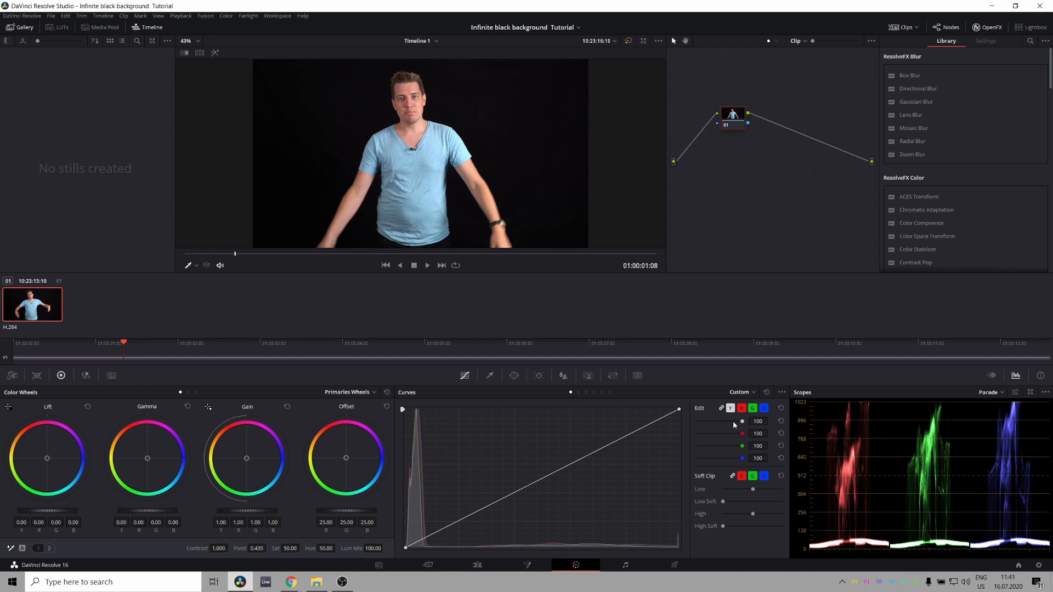
pyautogui.click(782, 392)
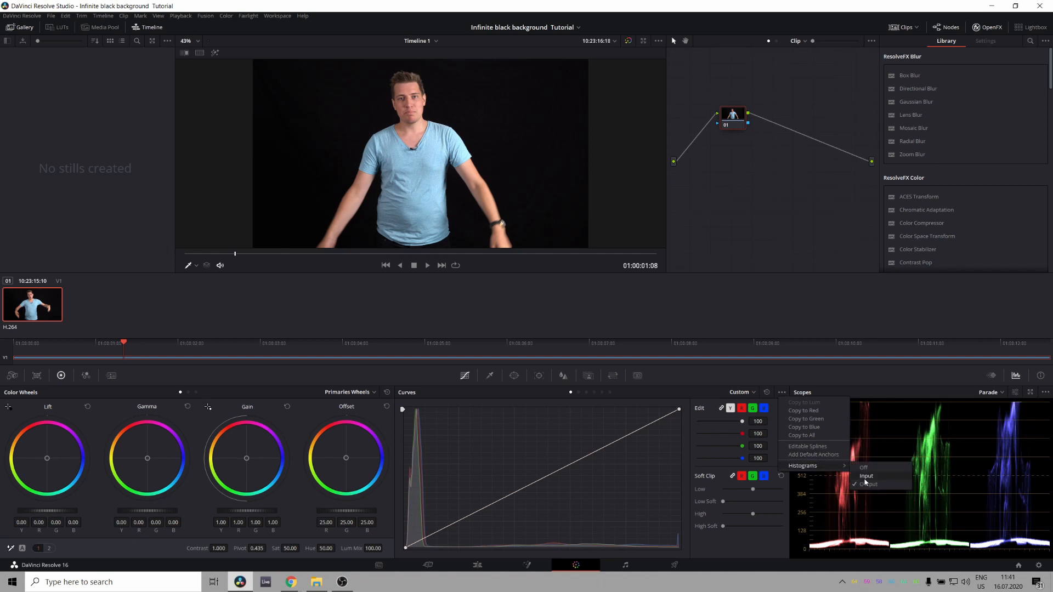
pyautogui.click(868, 485)
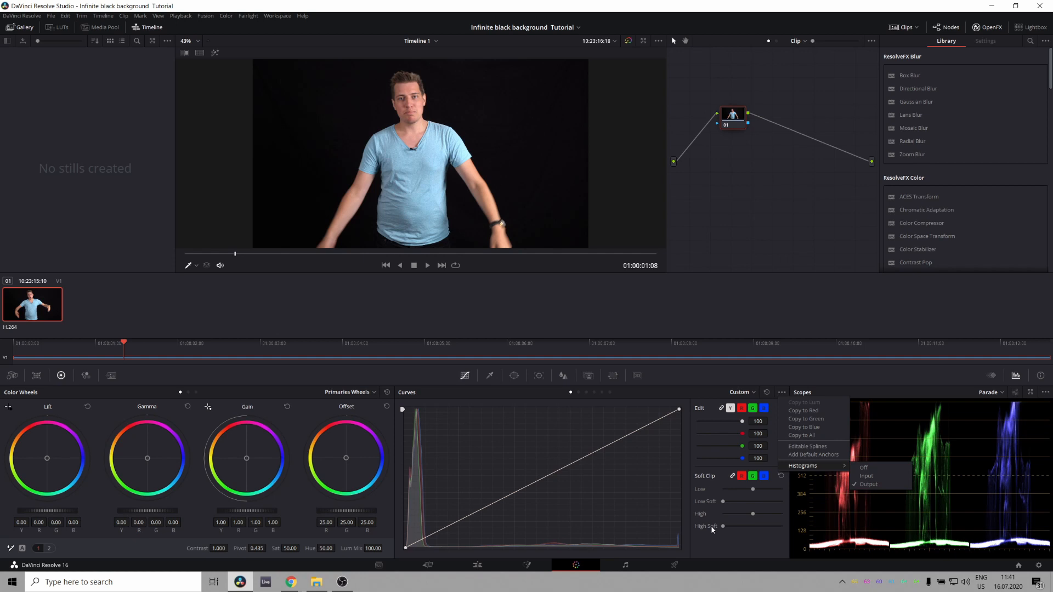
pyautogui.moveTo(717, 545)
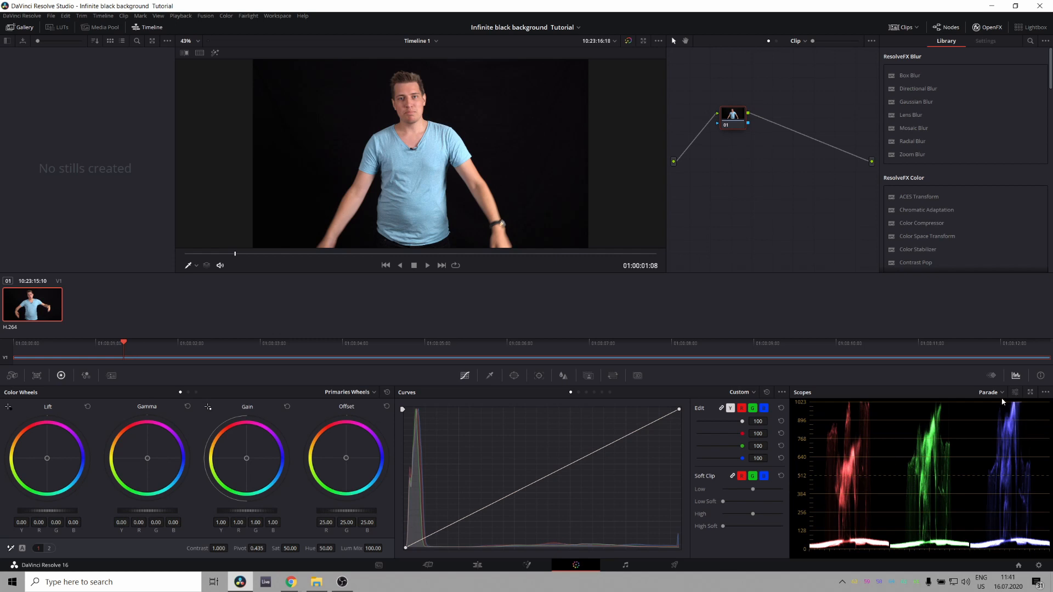
pyautogui.moveTo(854, 500)
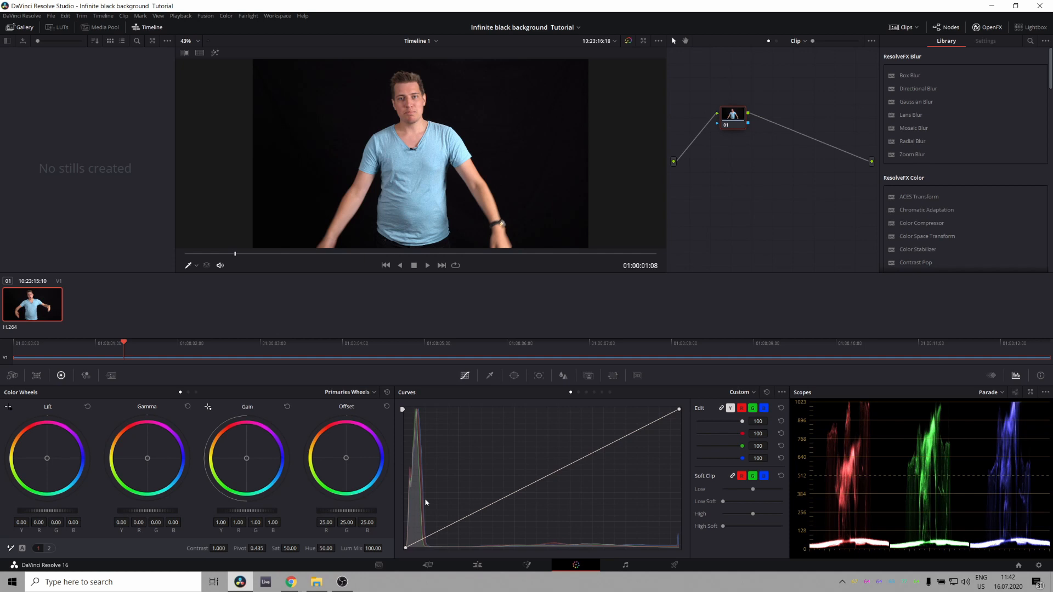
pyautogui.moveTo(406, 432)
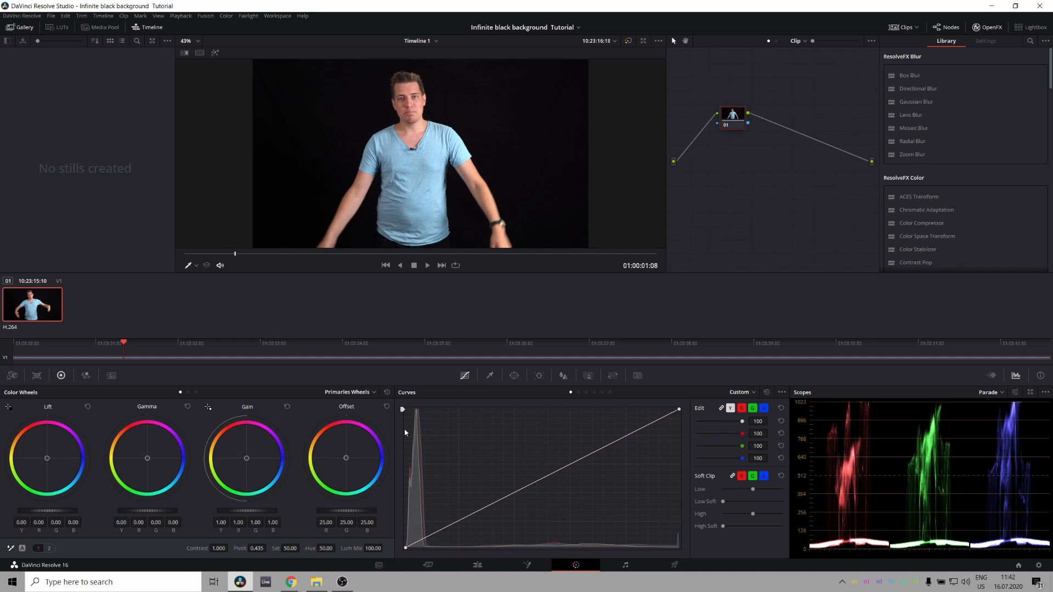
pyautogui.moveTo(426, 489)
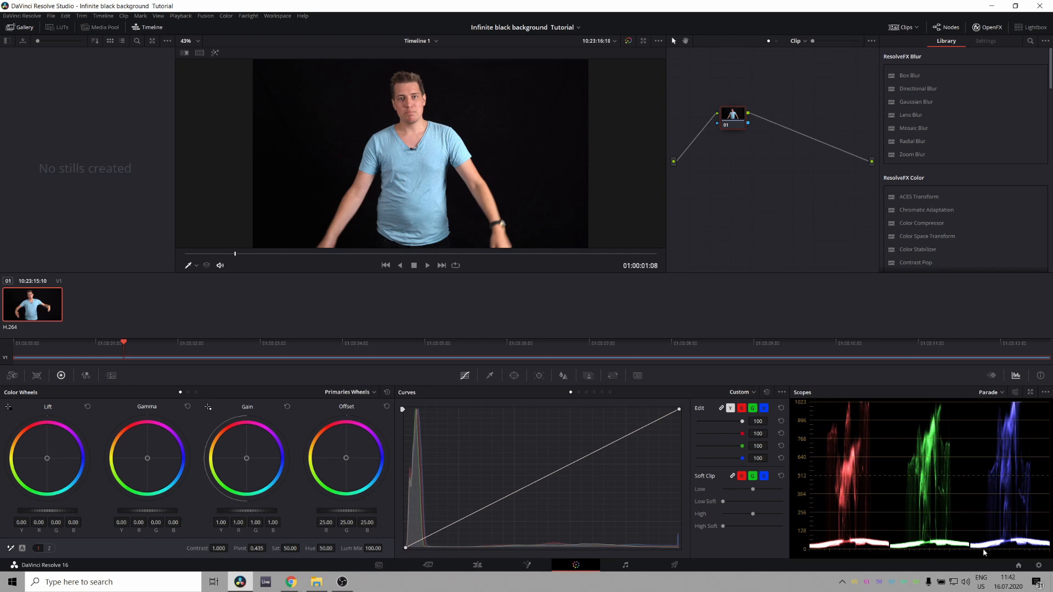
pyautogui.moveTo(540, 507)
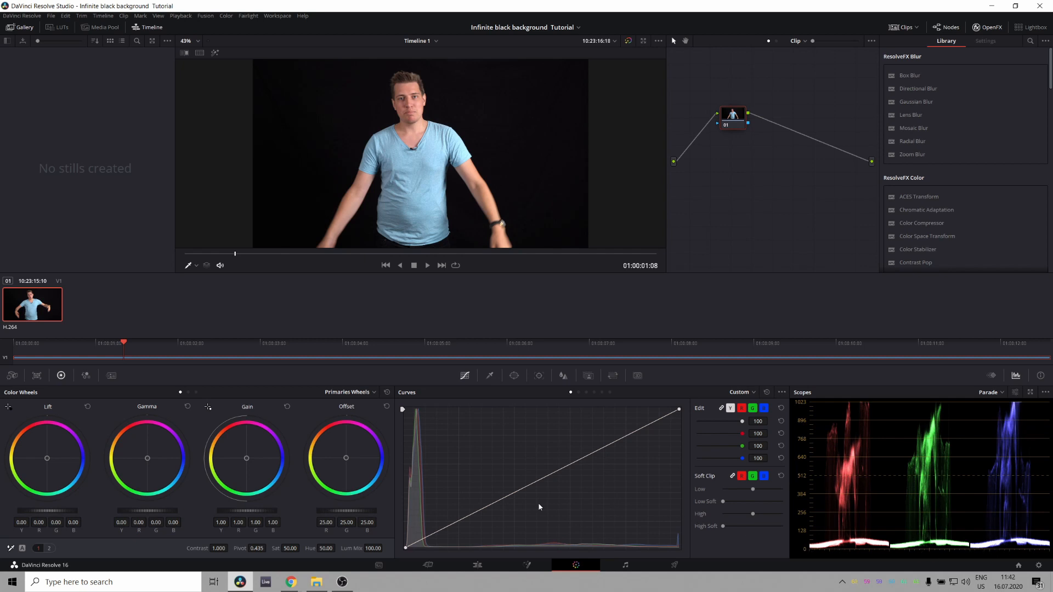
pyautogui.moveTo(410, 487)
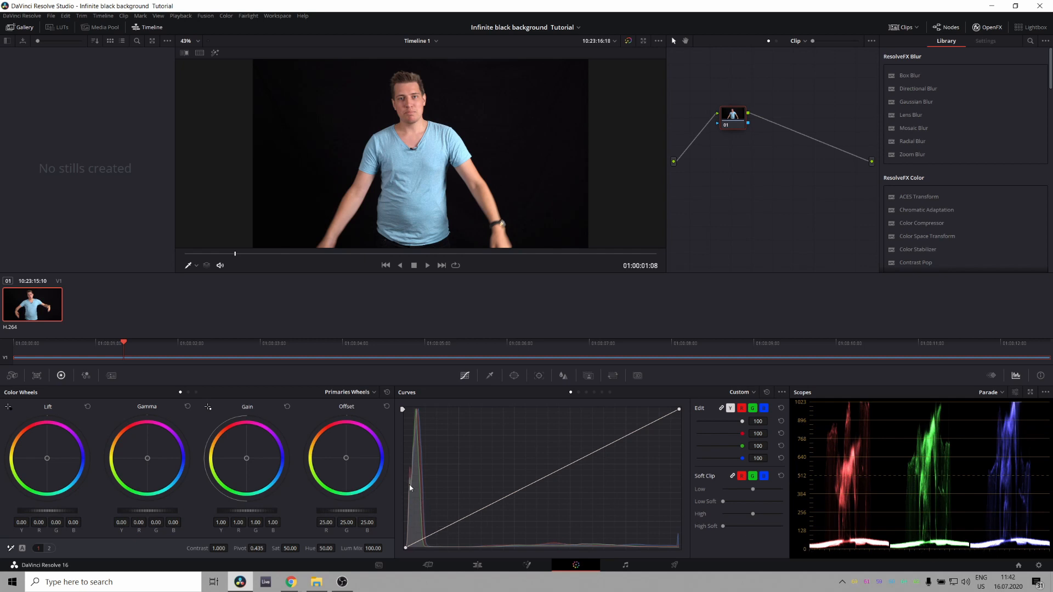
pyautogui.moveTo(821, 551)
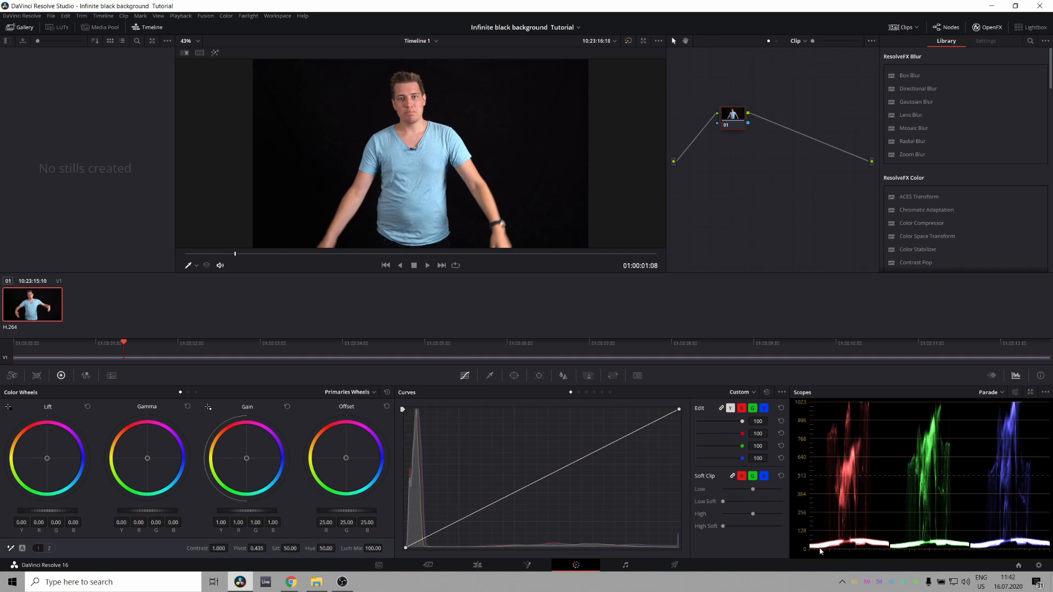
pyautogui.moveTo(542, 521)
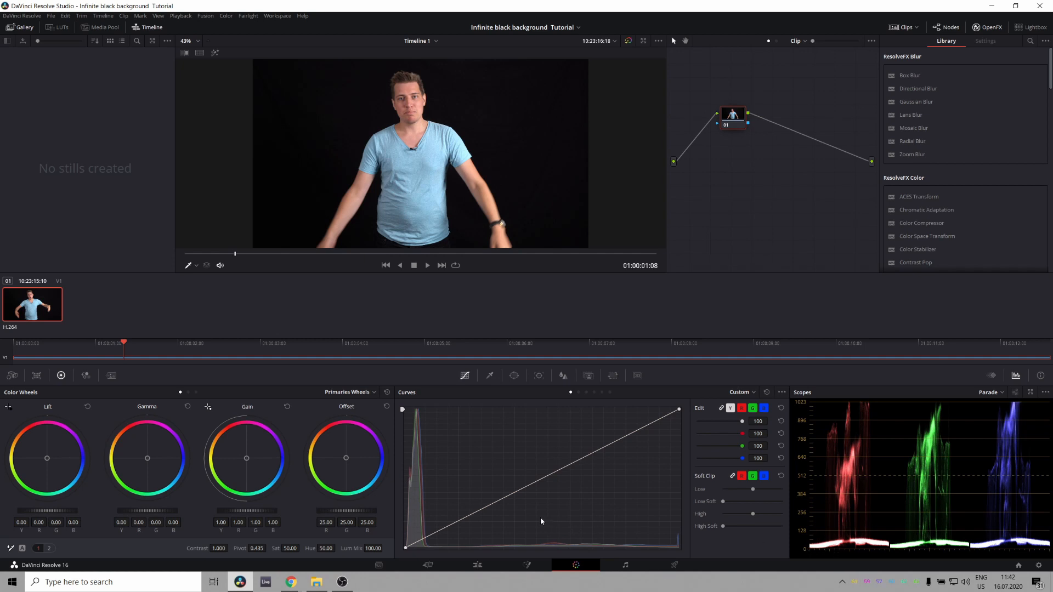
pyautogui.moveTo(417, 551)
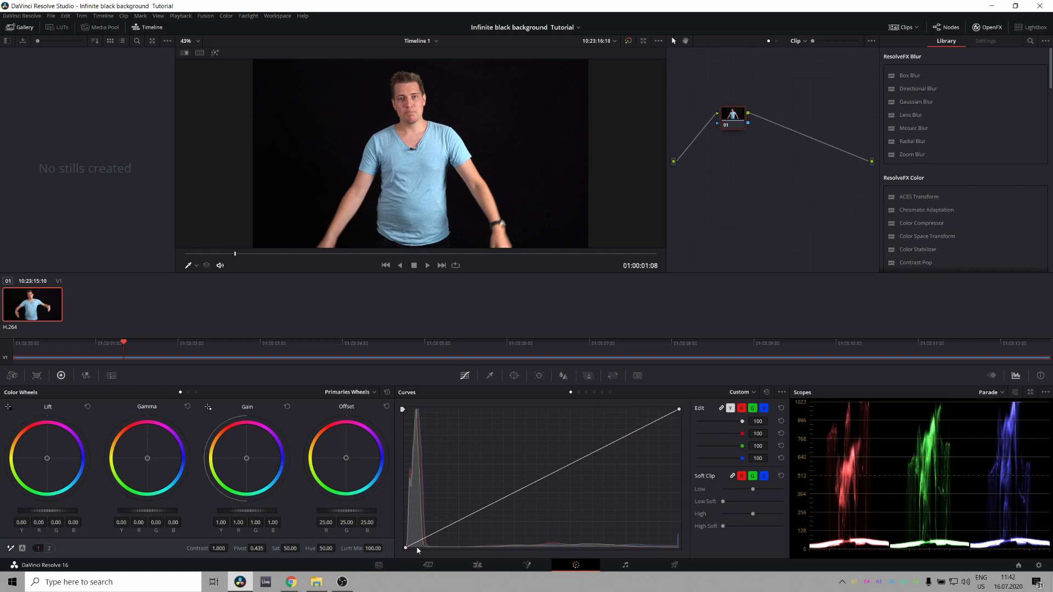
pyautogui.moveTo(437, 538)
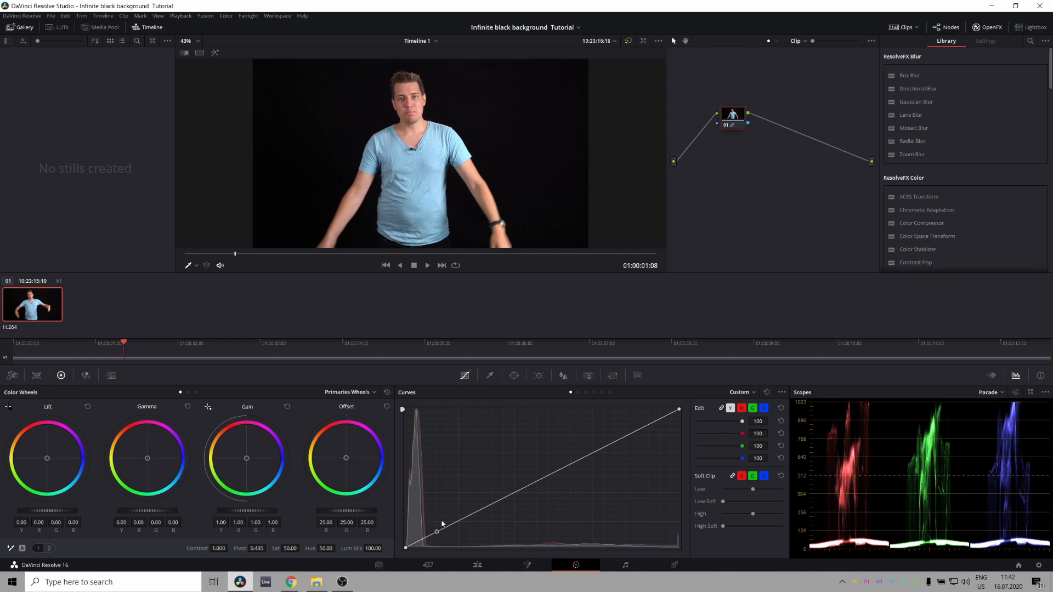
pyautogui.moveTo(445, 520)
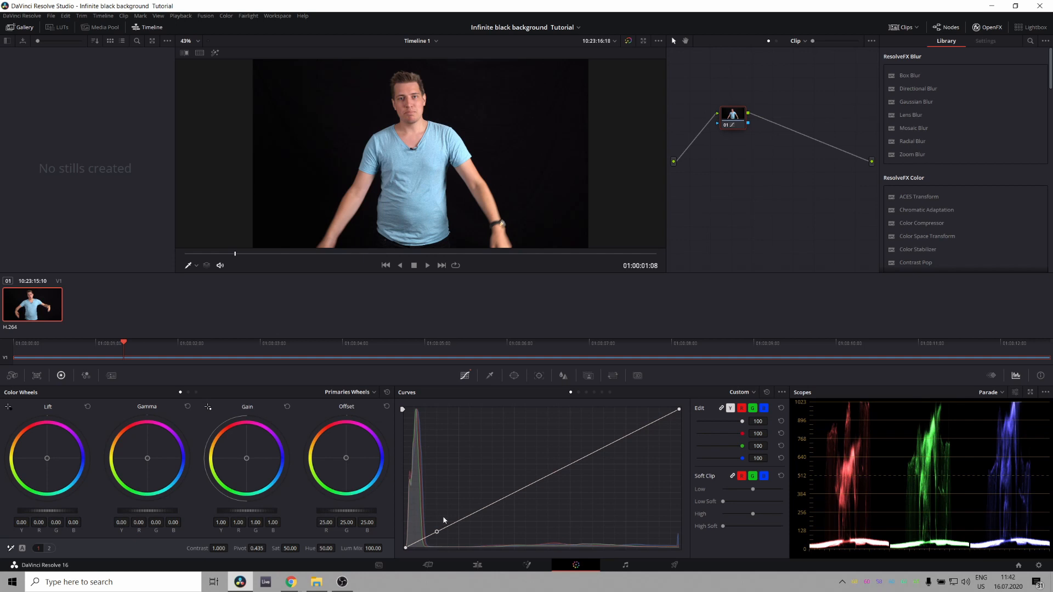
pyautogui.moveTo(460, 509)
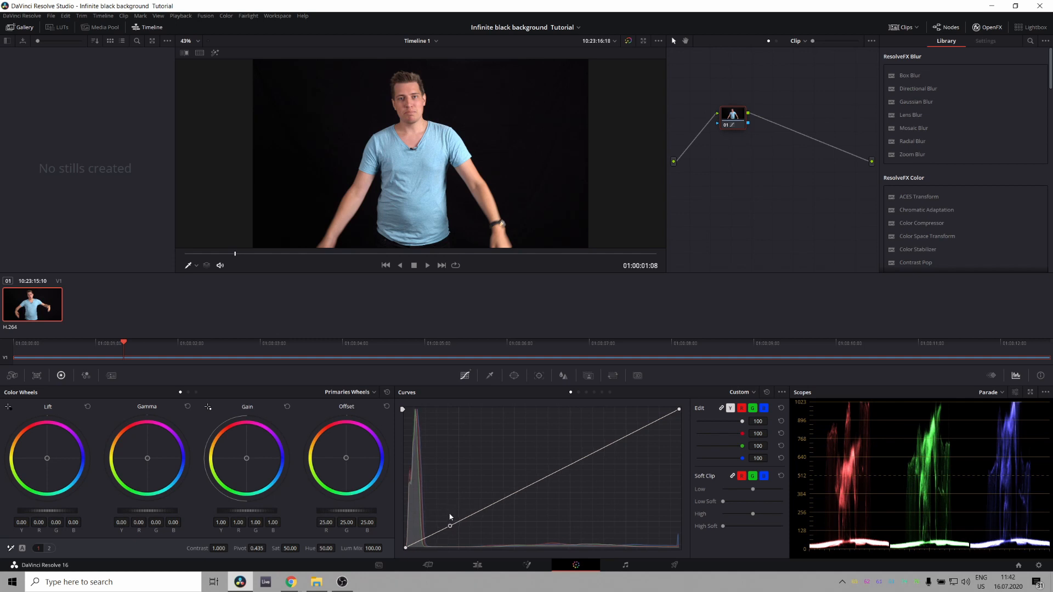
pyautogui.moveTo(461, 487)
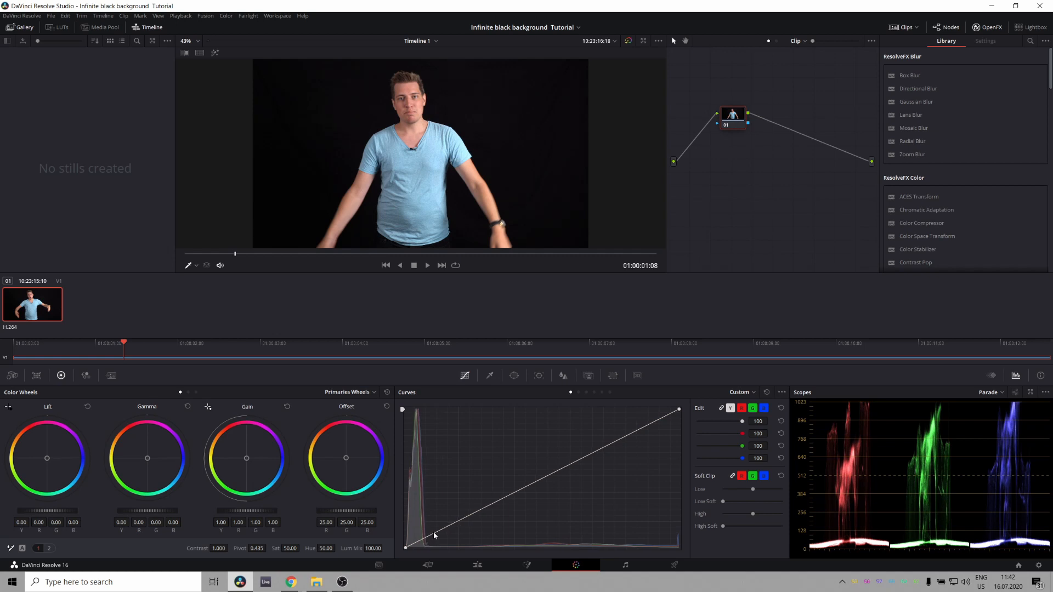
# Drag the luma curve's black point inward so the dark grey background crushes to pure black.
pyautogui.moveTo(435, 535); pyautogui.dragTo(408, 549)
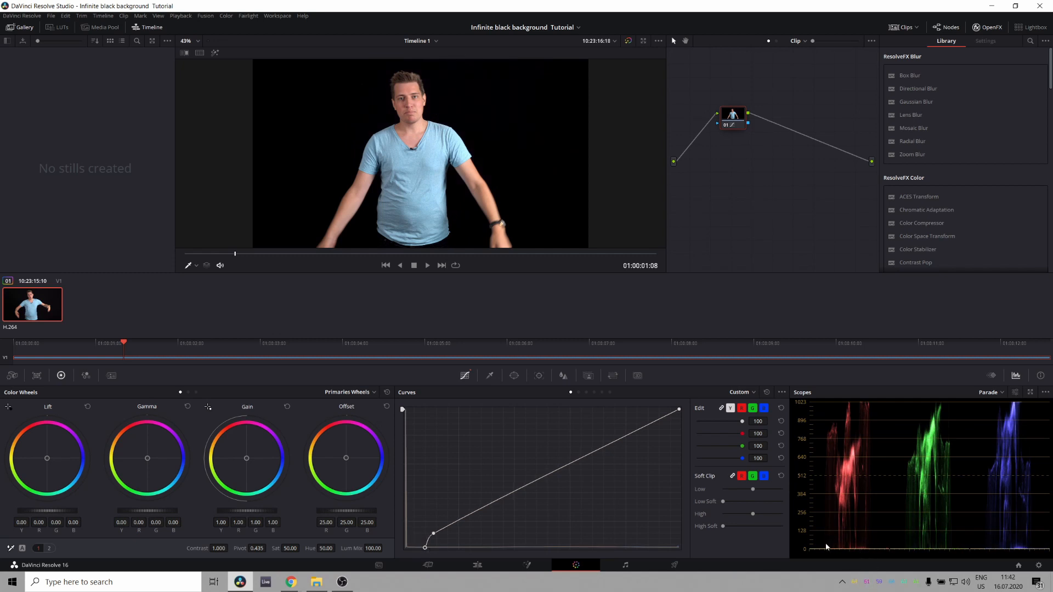
pyautogui.moveTo(846, 557)
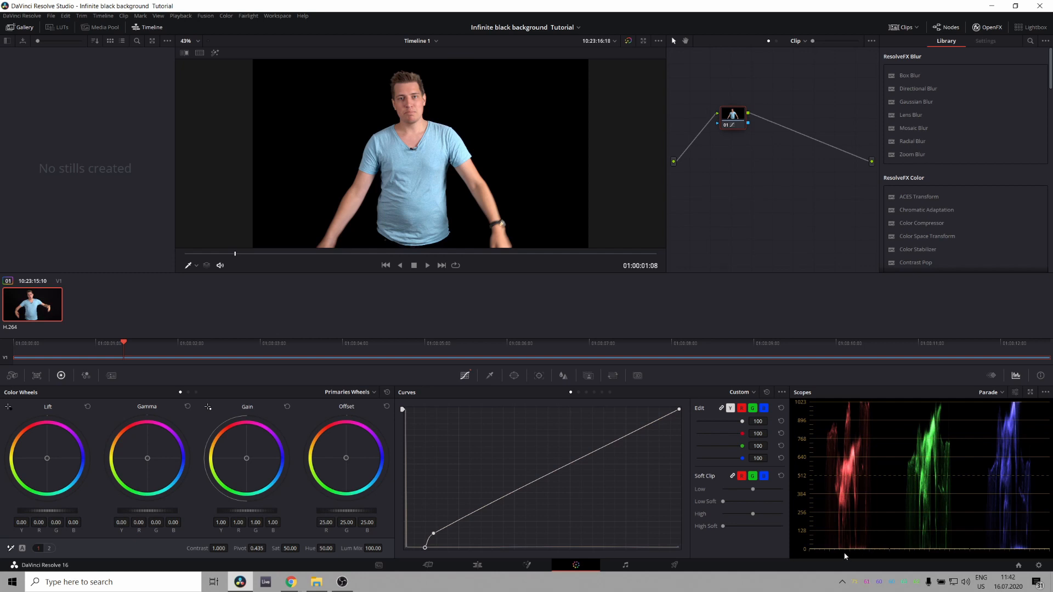
pyautogui.moveTo(821, 553)
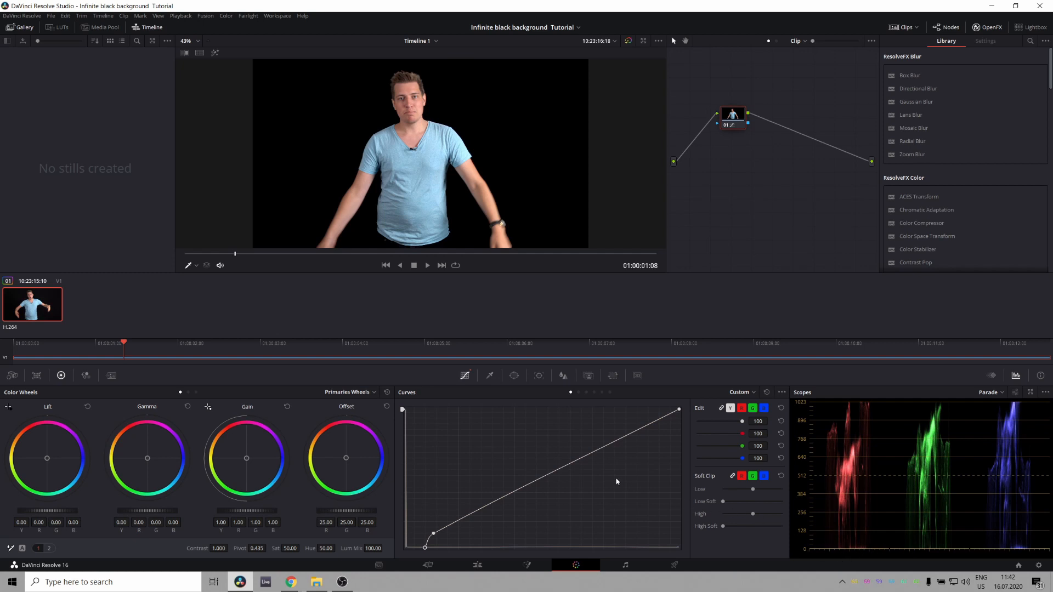
pyautogui.moveTo(749, 314)
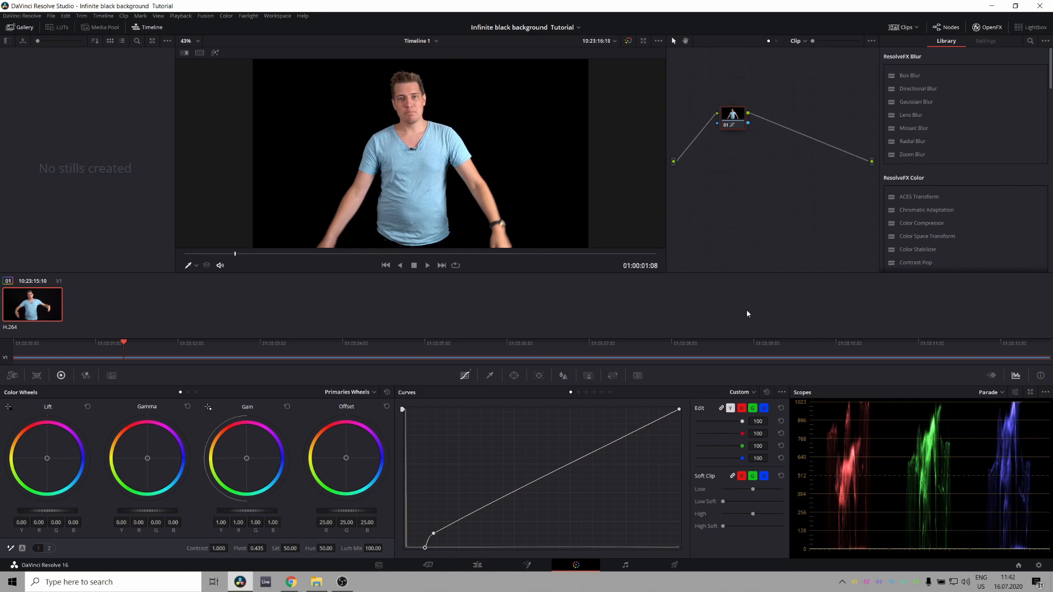